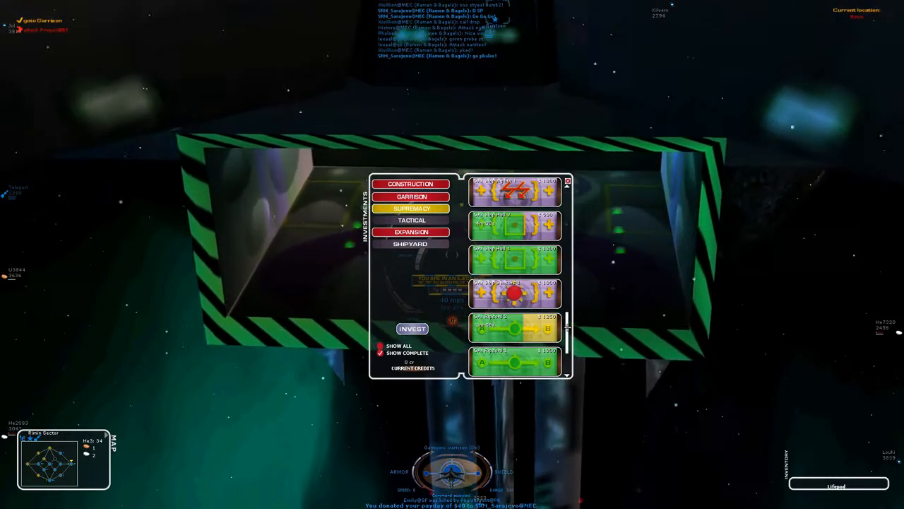
Step: Close the Investments panel to reach the hangar loadout with the Enh Fighter
{"action": "left_click", "coordinate": [410, 232]}
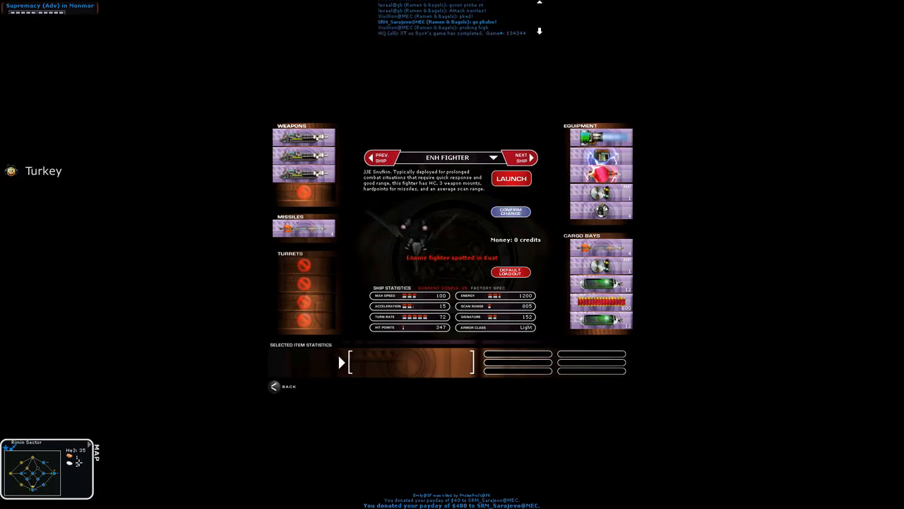
Step: Launch the Enh Fighter from the loadout screen into space
{"action": "left_click", "coordinate": [511, 178]}
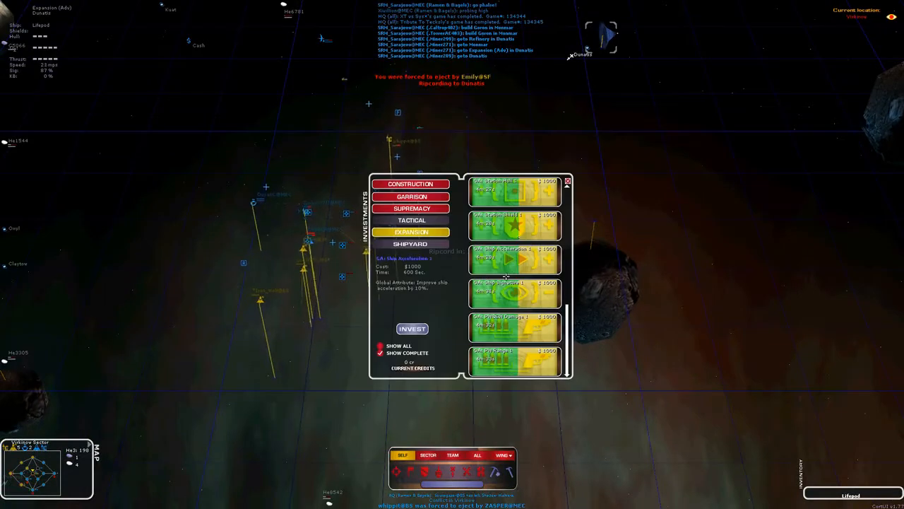
Step: Review the Supremacy investment list, then dock back to the hangar loadout
{"action": "left_click", "coordinate": [410, 208]}
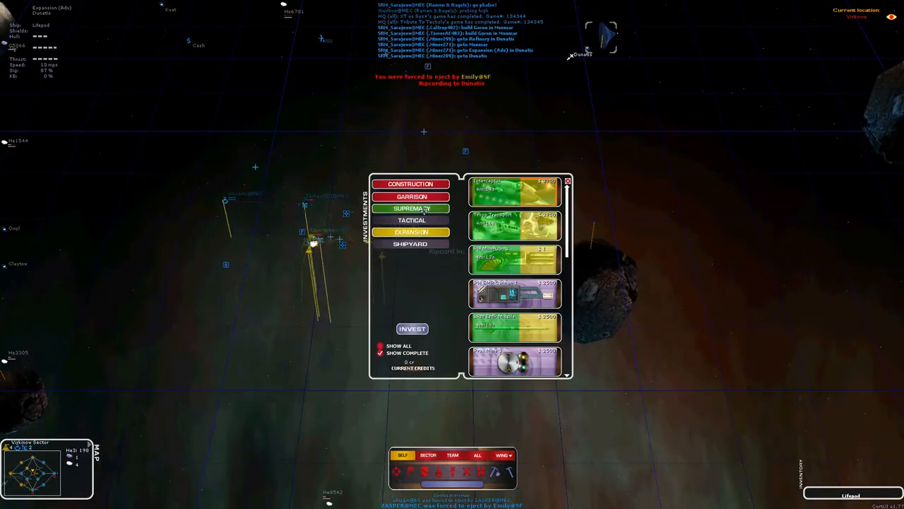
{"action": "left_click", "coordinate": [566, 180]}
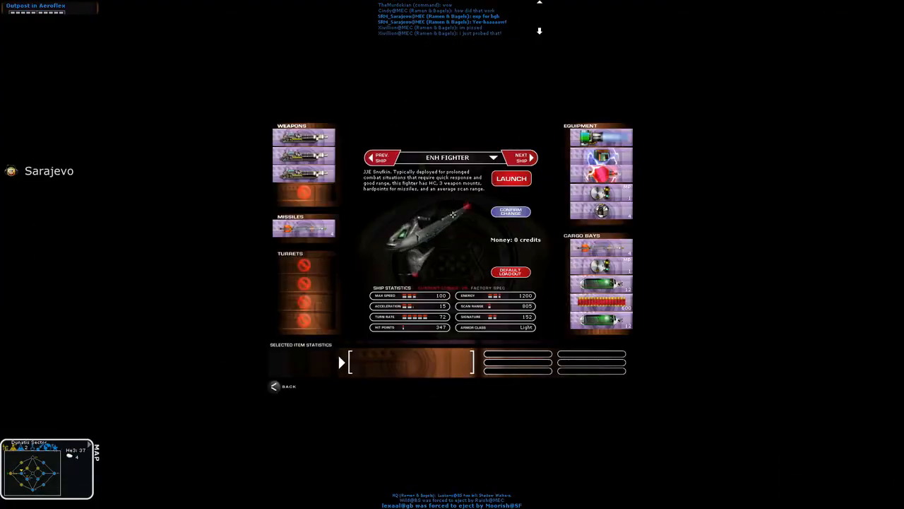
Step: Launch the Enh Fighter into space again
{"action": "left_click", "coordinate": [512, 178]}
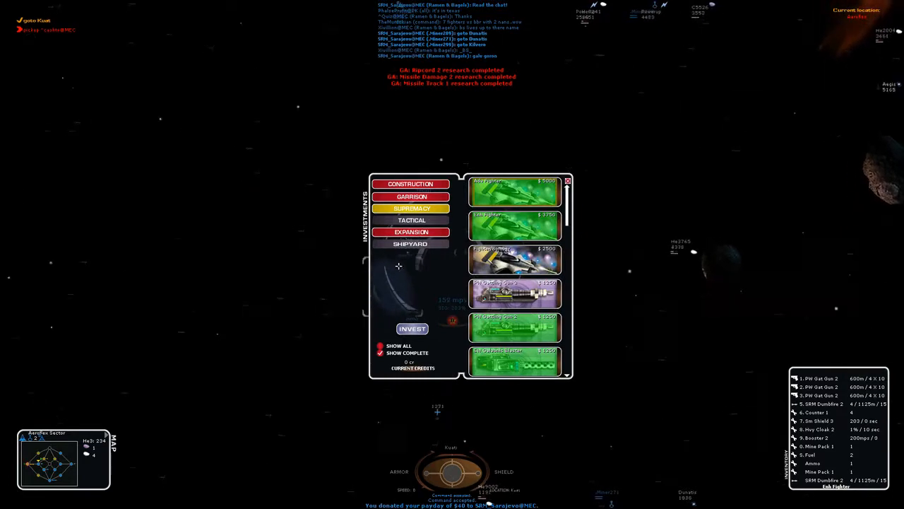
Step: Close Investments and dock so the Adv Fighter can be picked for outfitting
{"action": "left_click", "coordinate": [568, 181]}
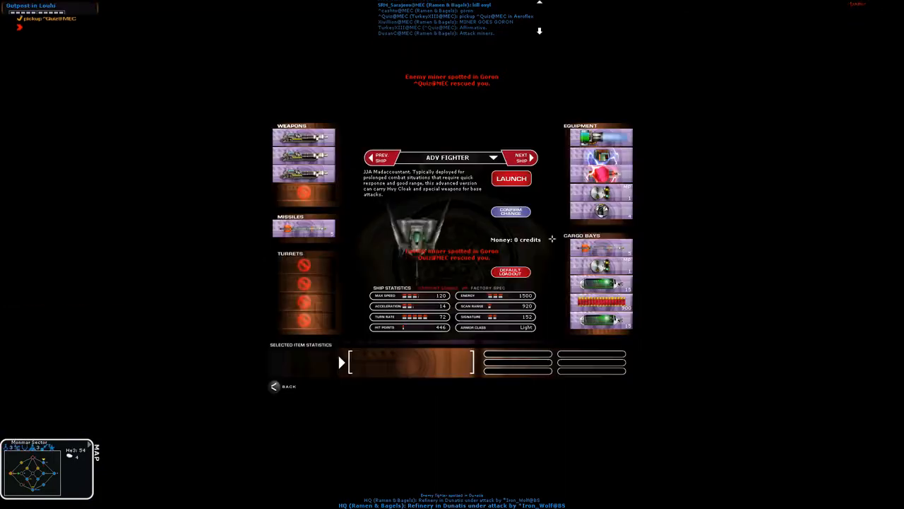
Step: Swap a different part into one of the Adv Fighter's equipment slots
{"action": "left_click", "coordinate": [600, 156]}
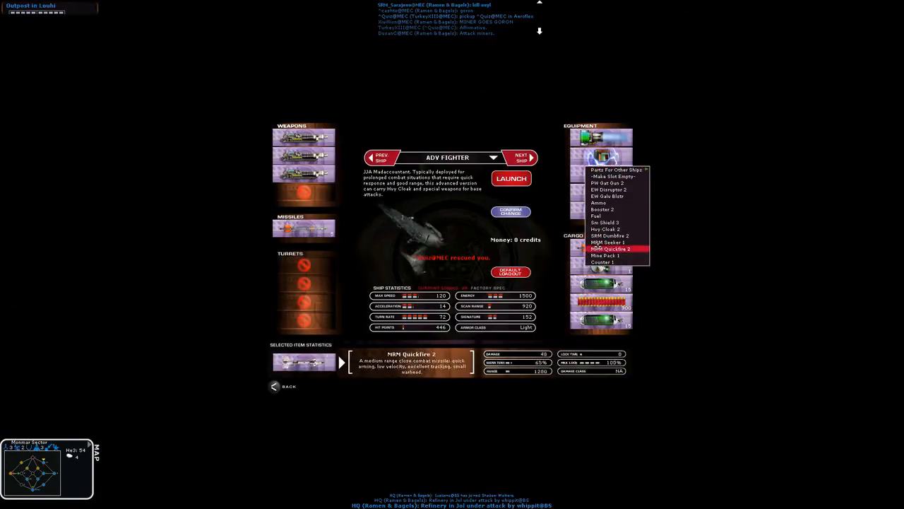
{"action": "left_click", "coordinate": [511, 178]}
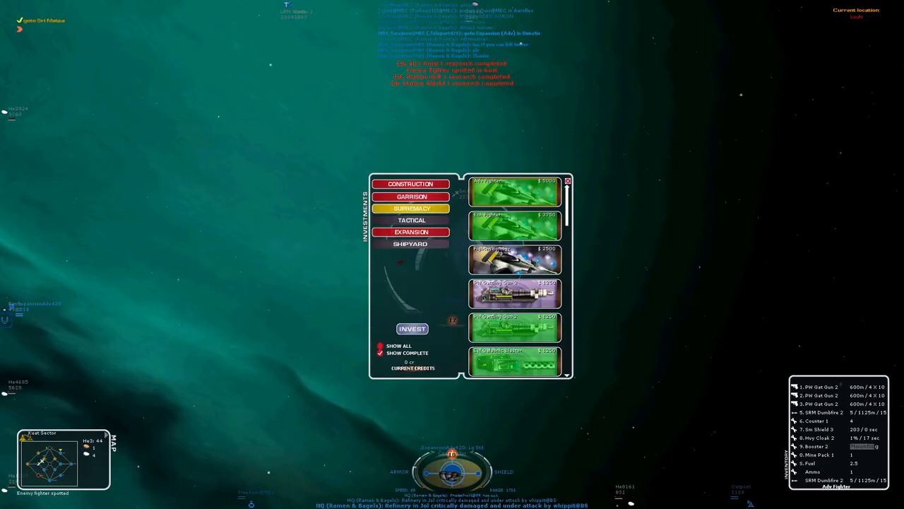
{"action": "mouse_move", "coordinate": [512, 356]}
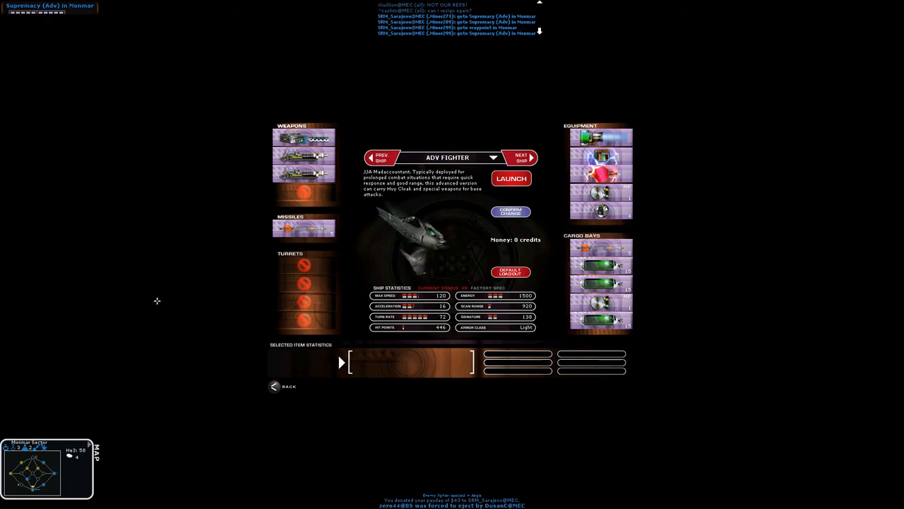
Step: Leave the Adv Fighter loadout and return to the hangar interior
{"action": "left_click", "coordinate": [512, 178]}
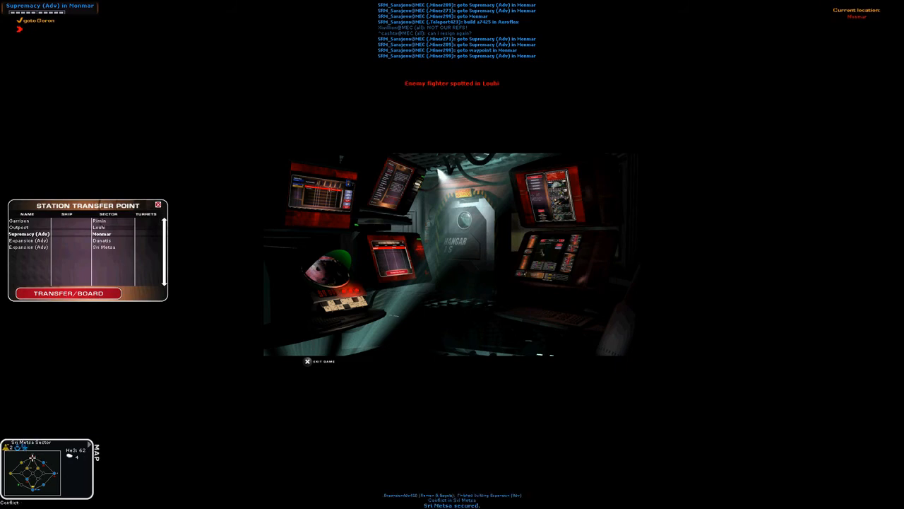
{"action": "left_click", "coordinate": [68, 293]}
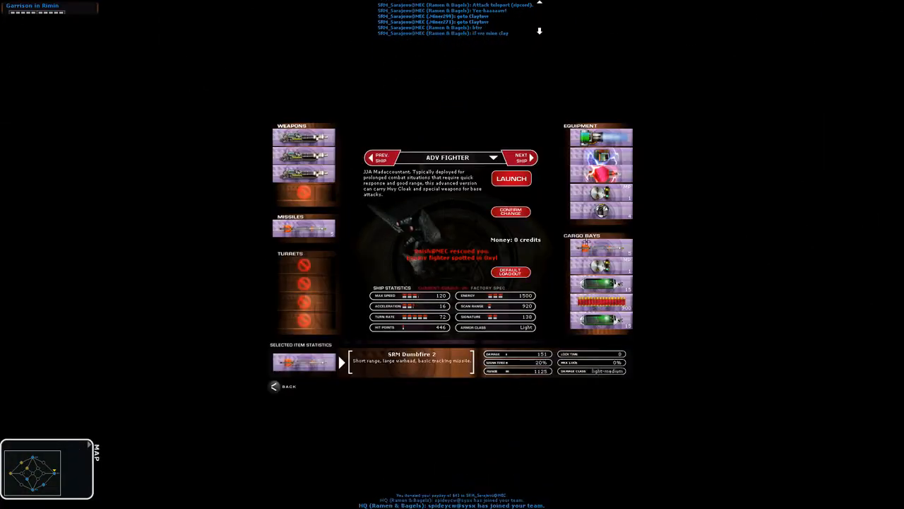
Step: Change to the outfitted Adv Fighter and confirm the ship swap
{"action": "left_click", "coordinate": [510, 212]}
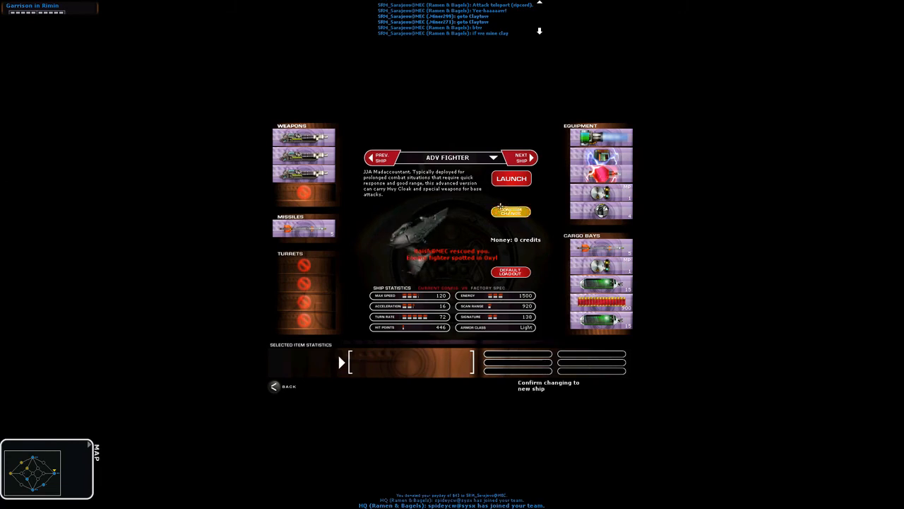
{"action": "left_click", "coordinate": [511, 178]}
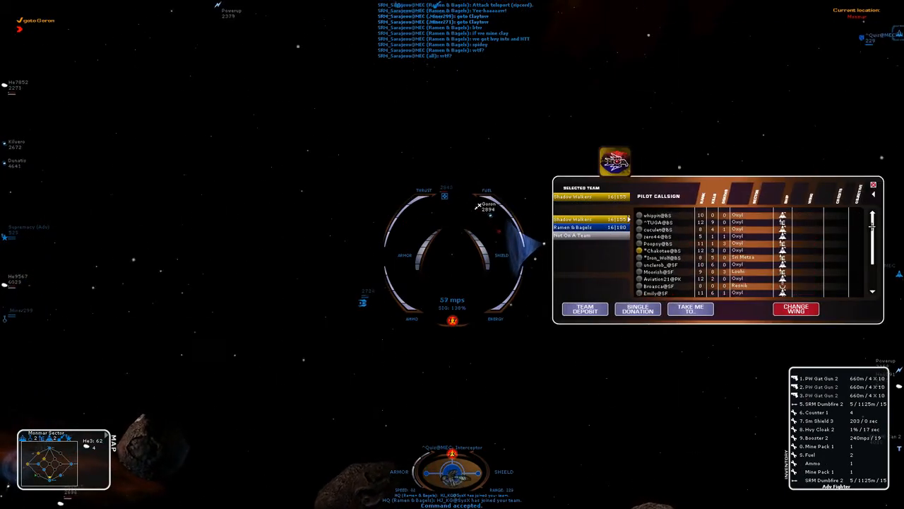
Step: View another team's pilot list in the roster, then close the Team panel
{"action": "left_click", "coordinate": [580, 226]}
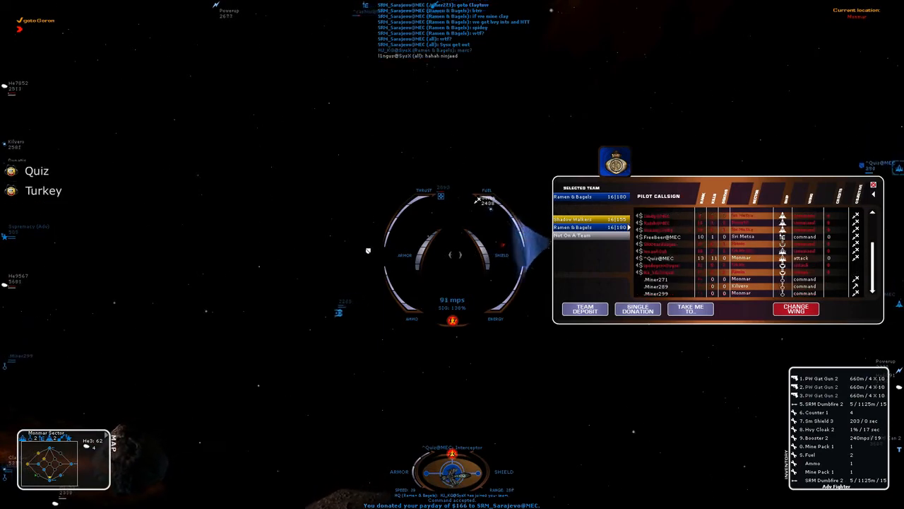
{"action": "left_click", "coordinate": [882, 184]}
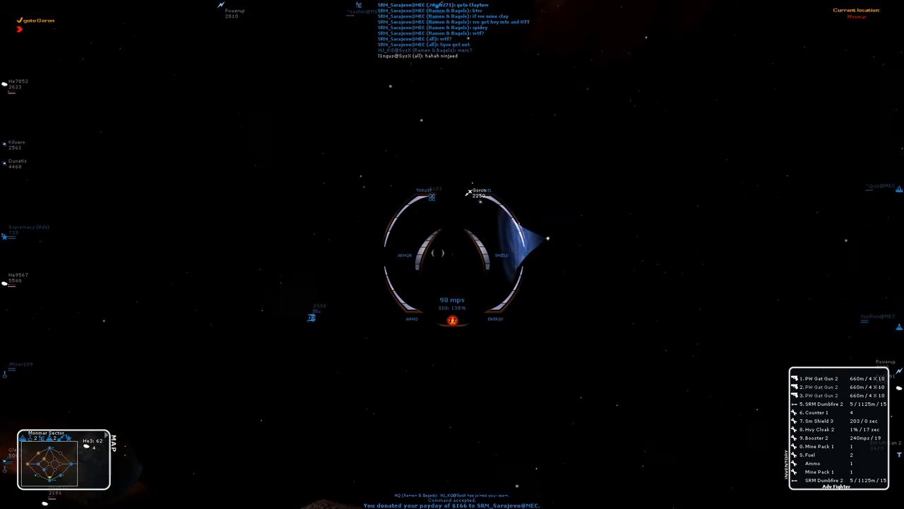